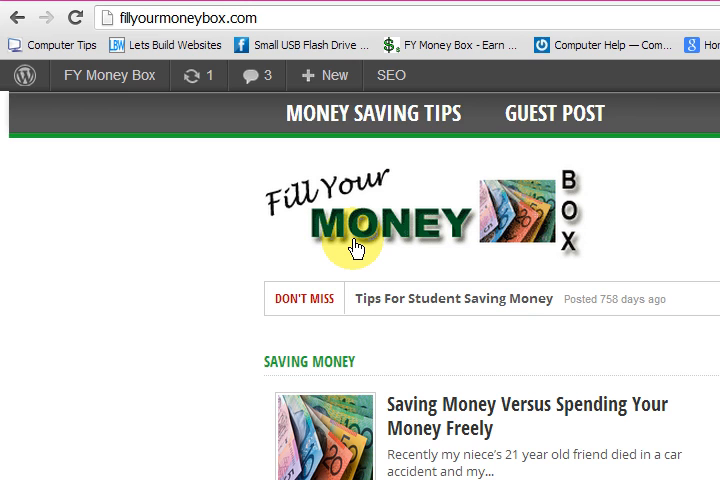
{"action": "mouse_move", "coordinate": [170, 268]}
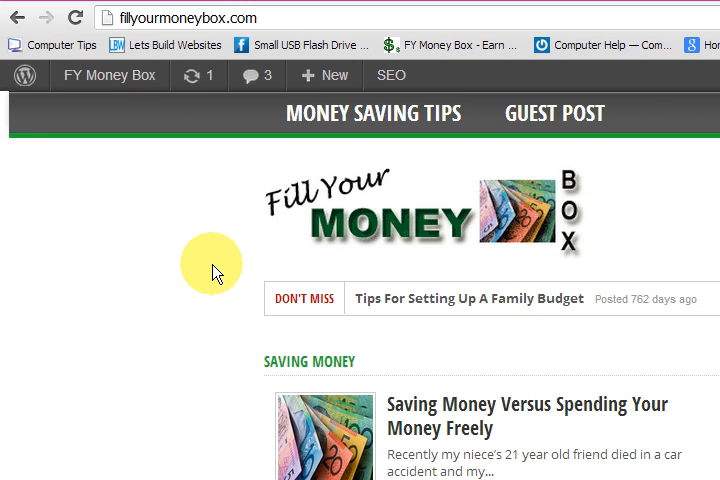
{"action": "mouse_move", "coordinate": [212, 220]}
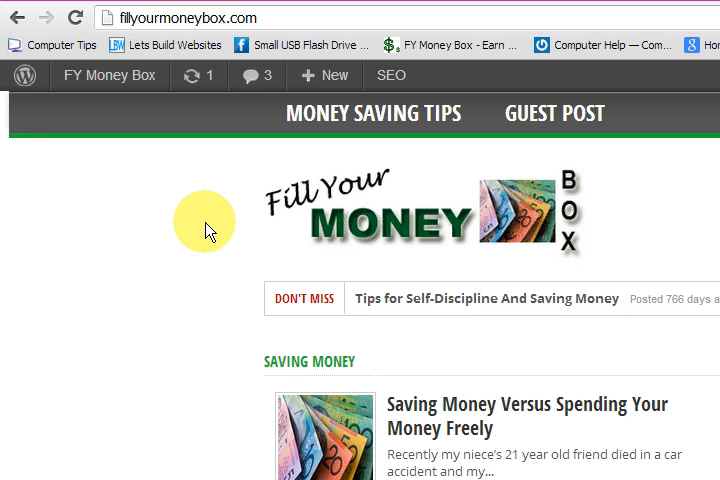
{"action": "mouse_move", "coordinate": [160, 126]}
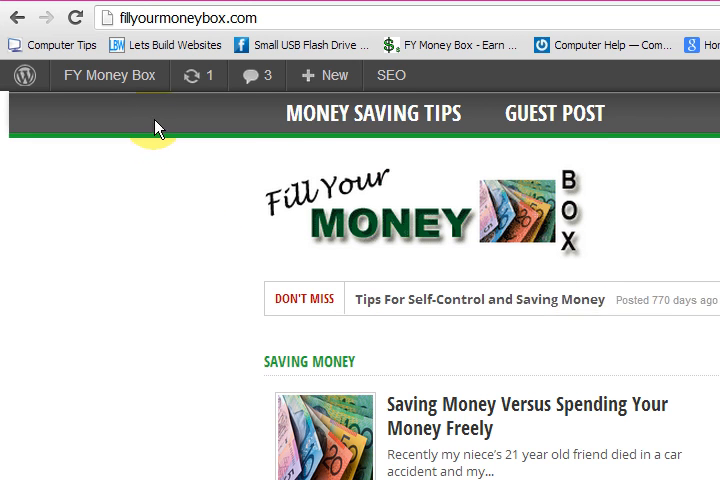
- Go from the live site into the WordPress admin dashboard via the admin bar
{"action": "left_click", "coordinate": [110, 104]}
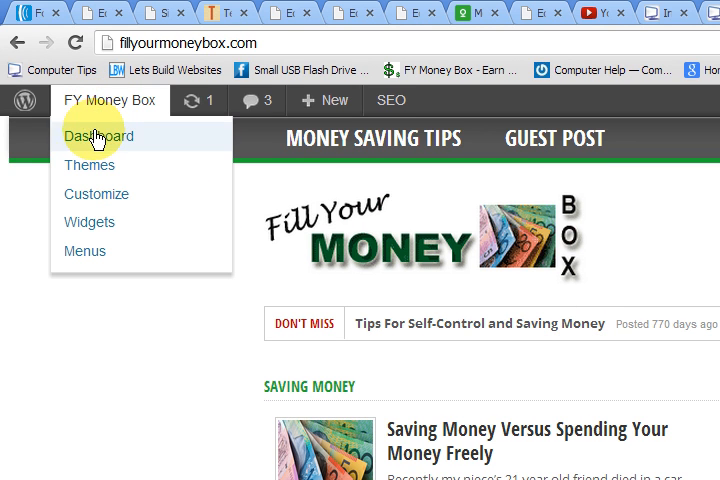
{"action": "mouse_move", "coordinate": [96, 136]}
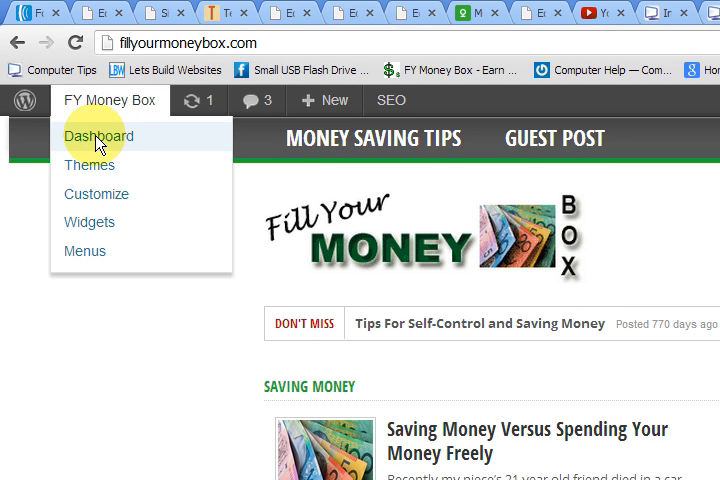
{"action": "left_click", "coordinate": [90, 136]}
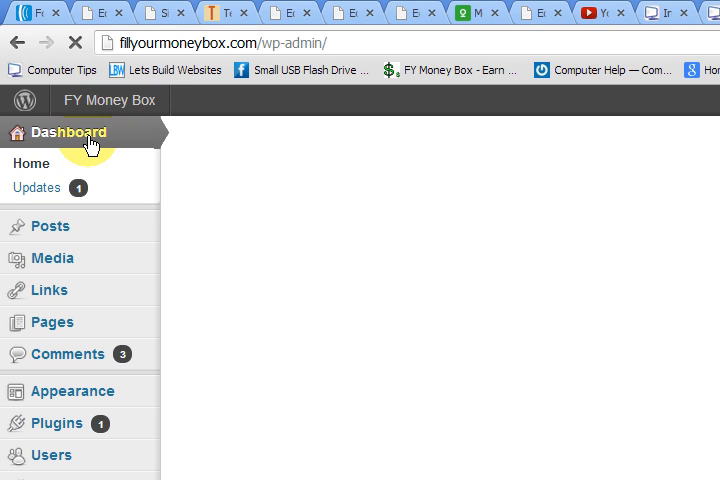
{"action": "left_click", "coordinate": [70, 132]}
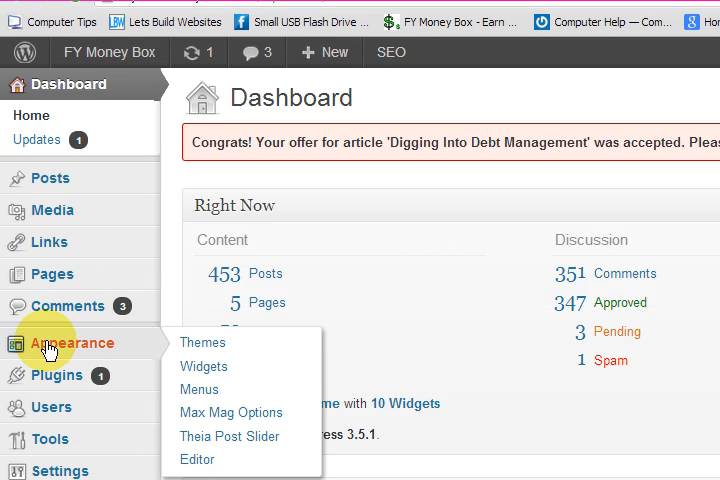
{"action": "mouse_move", "coordinate": [228, 344]}
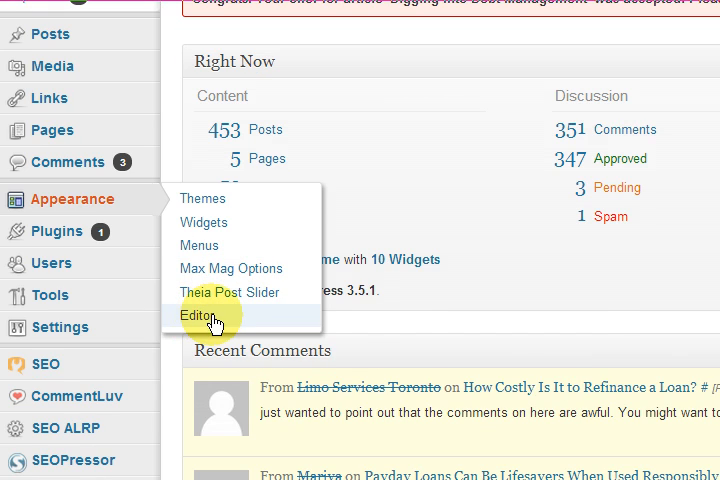
- In Appearance > Editor, load Theme Functions (functions.php) for editing
{"action": "left_click", "coordinate": [198, 316]}
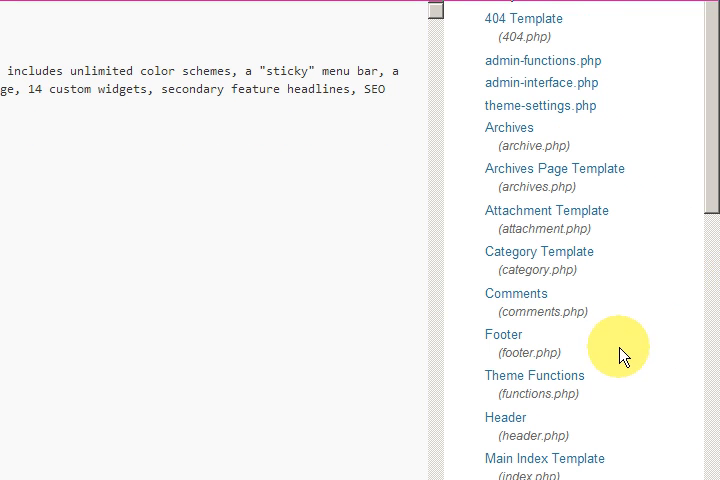
{"action": "scroll", "scroll_direction": "down", "scroll_amount": 3}
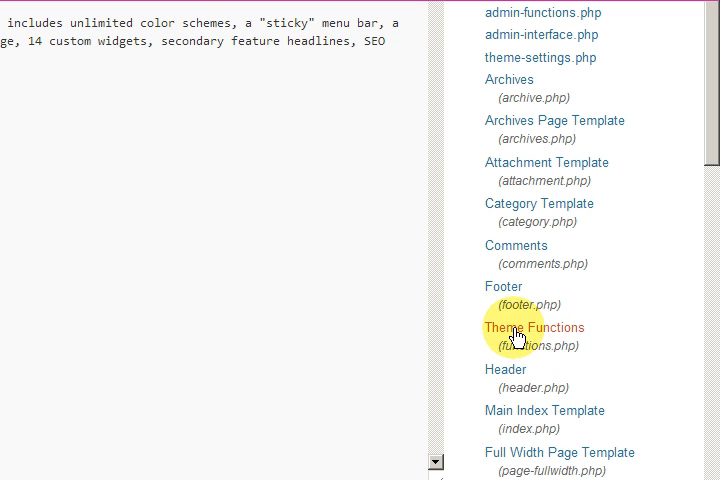
{"action": "left_click", "coordinate": [534, 328]}
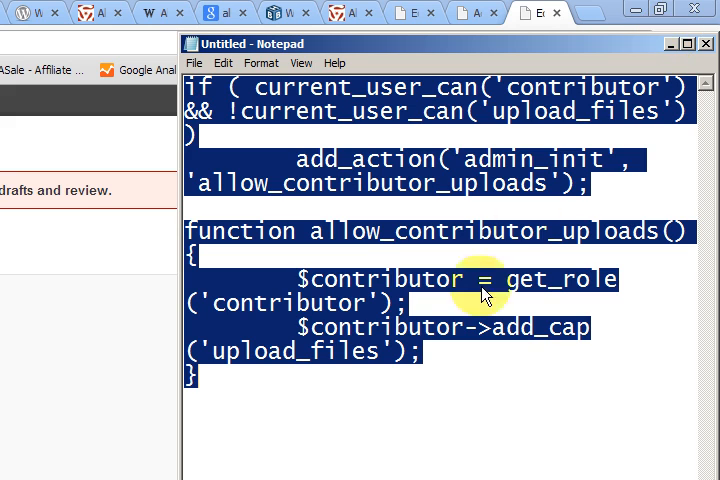
{"action": "mouse_move", "coordinate": [408, 112]}
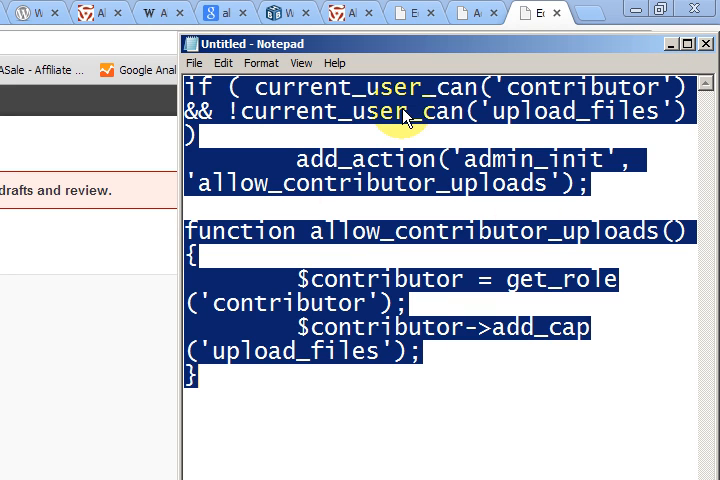
{"action": "mouse_move", "coordinate": [504, 186]}
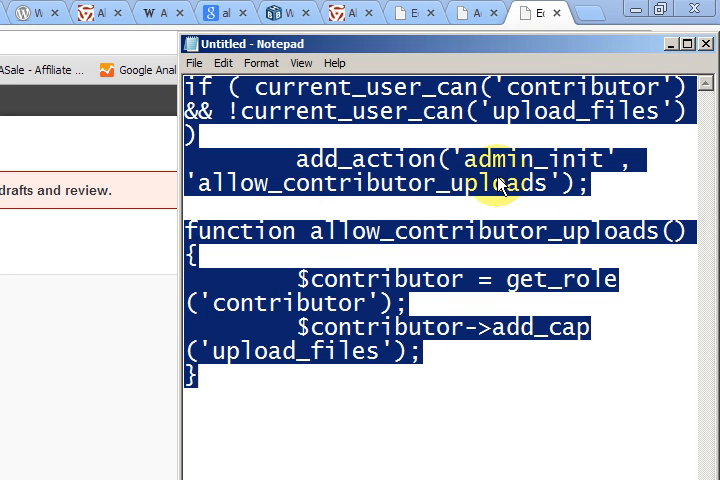
{"action": "mouse_move", "coordinate": [436, 192]}
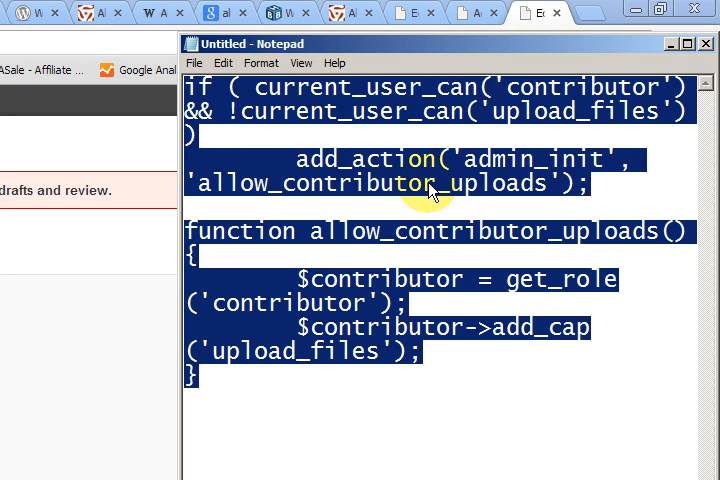
{"action": "mouse_move", "coordinate": [444, 196]}
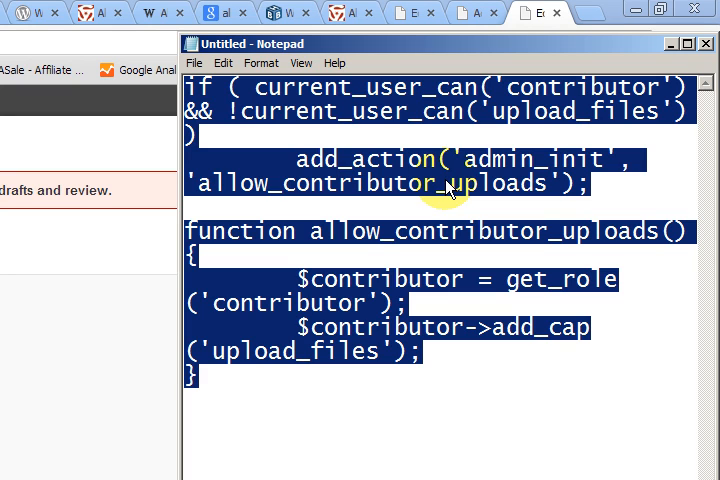
{"action": "mouse_move", "coordinate": [308, 174]}
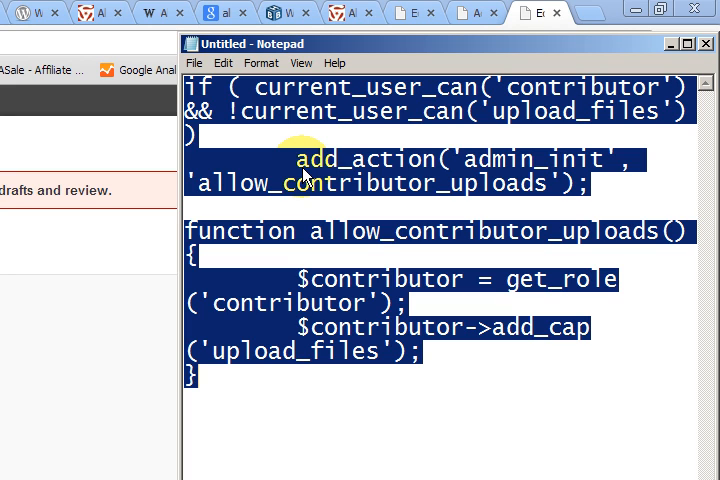
{"action": "mouse_move", "coordinate": [364, 148]}
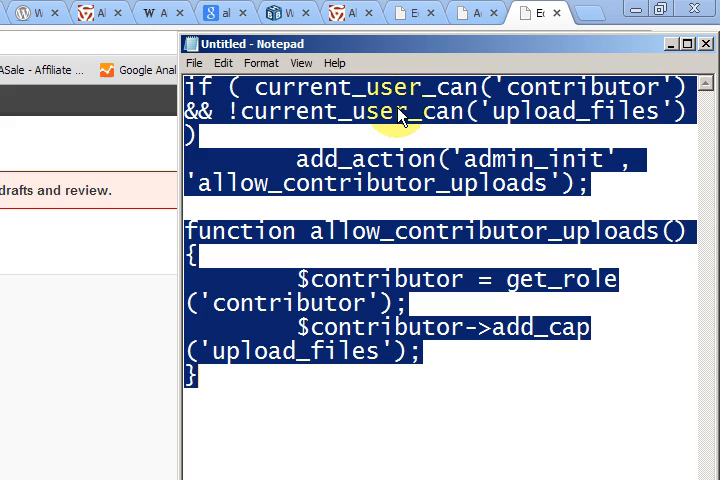
{"action": "mouse_move", "coordinate": [536, 126]}
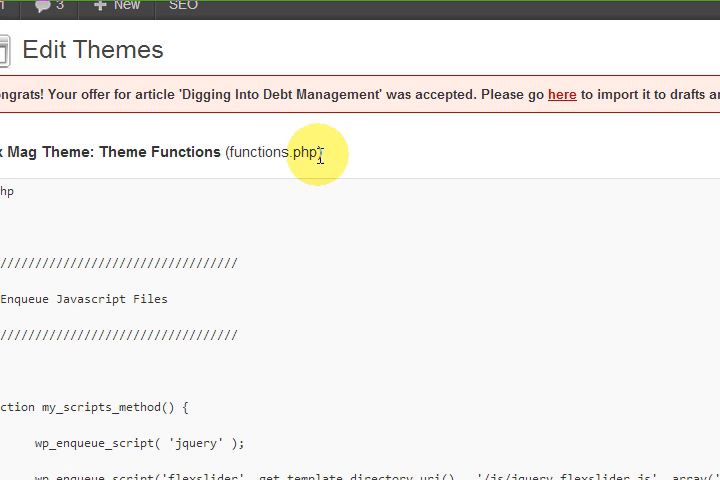
- Paste the allow_contributor_uploads code below the autoset_featured hooks in functions.php
{"action": "double_click", "coordinate": [264, 152]}
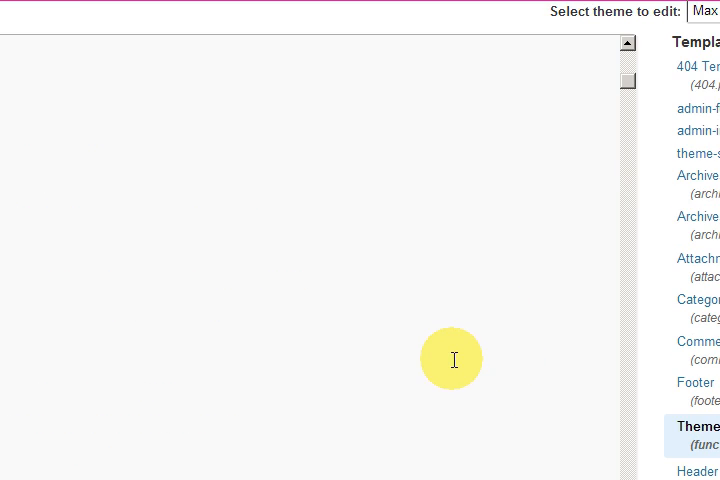
{"action": "scroll", "scroll_direction": "down", "scroll_amount": 3}
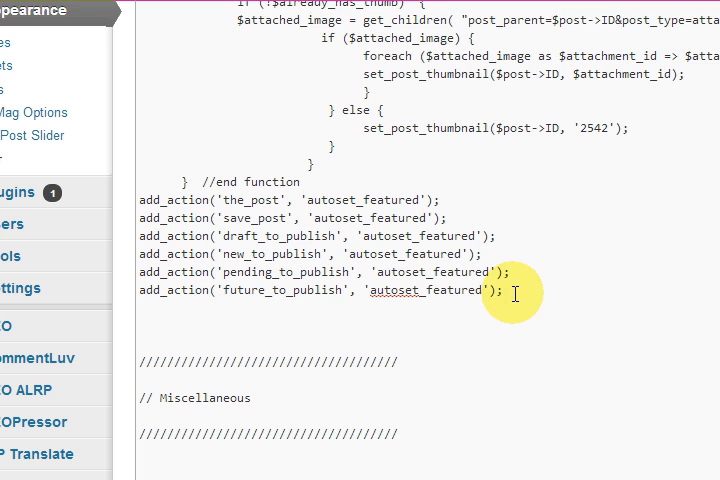
{"action": "mouse_move", "coordinate": [222, 356]}
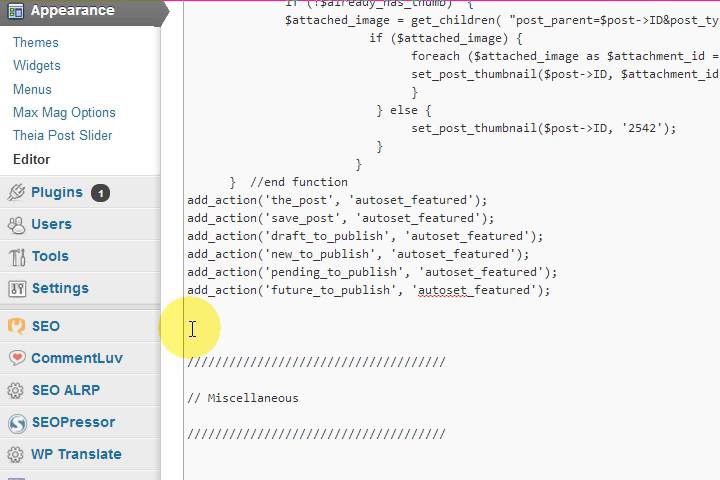
{"action": "type", "text": "if ( current_user_can('contributor') && !current_user_can('upload_files') )"}
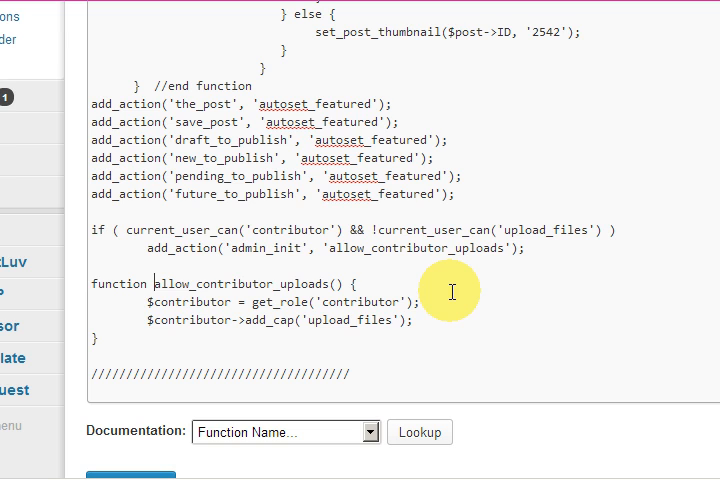
{"action": "mouse_move", "coordinate": [486, 292]}
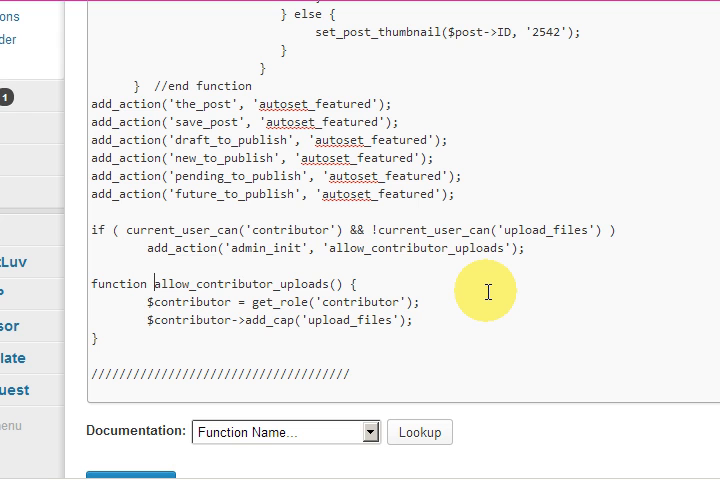
{"action": "mouse_move", "coordinate": [360, 230]}
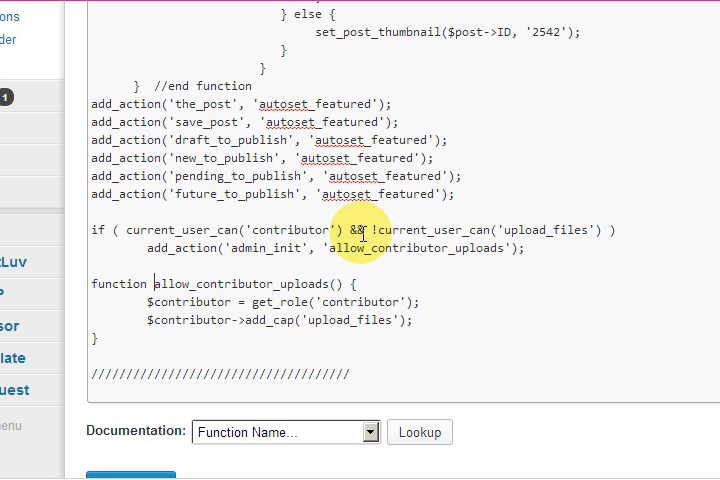
{"action": "mouse_move", "coordinate": [472, 308]}
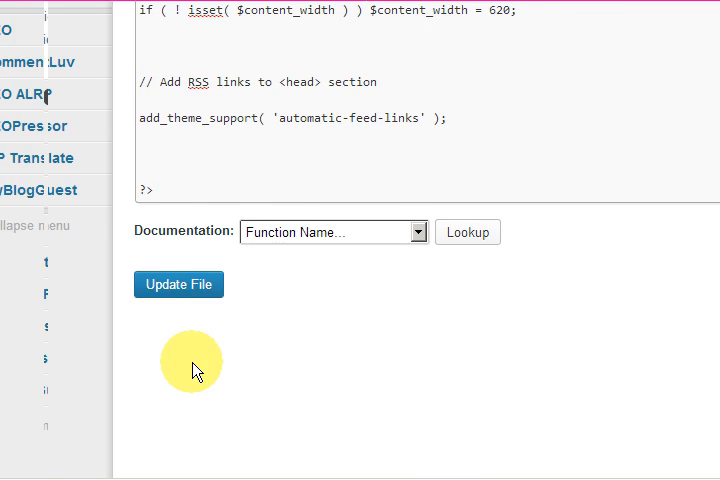
- Update functions.php and review the saved contributor-upload code in place
{"action": "left_click", "coordinate": [178, 284]}
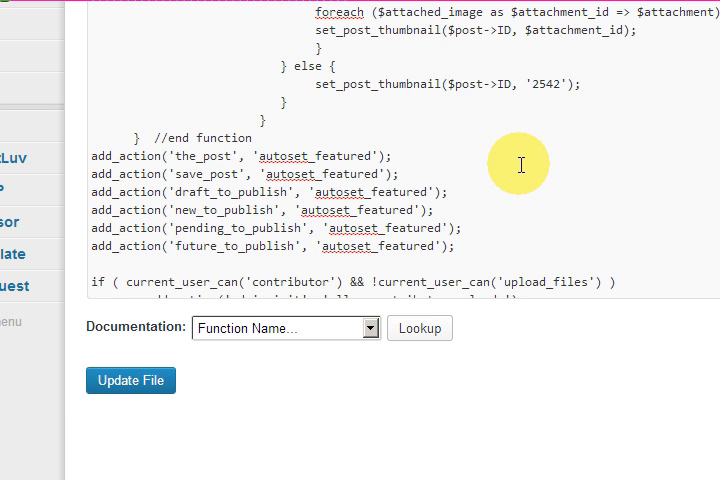
{"action": "scroll", "scroll_direction": "down", "scroll_amount": 3}
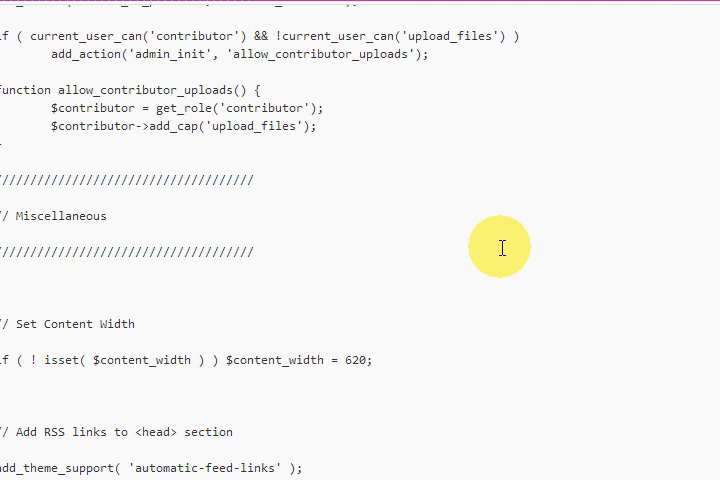
{"action": "mouse_move", "coordinate": [408, 332]}
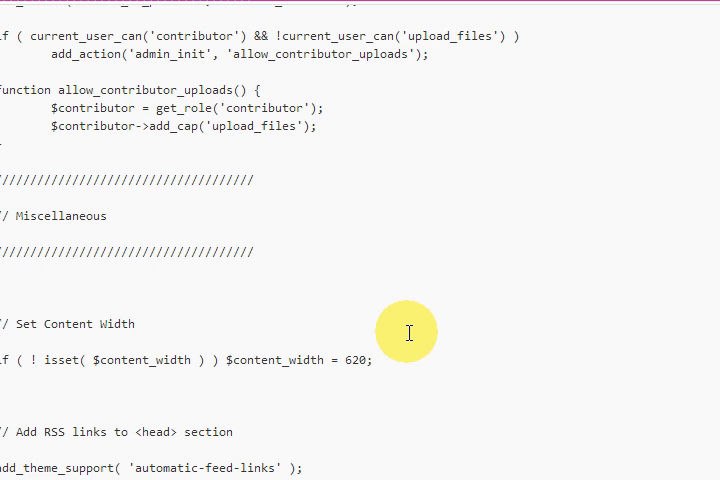
{"action": "mouse_move", "coordinate": [400, 308]}
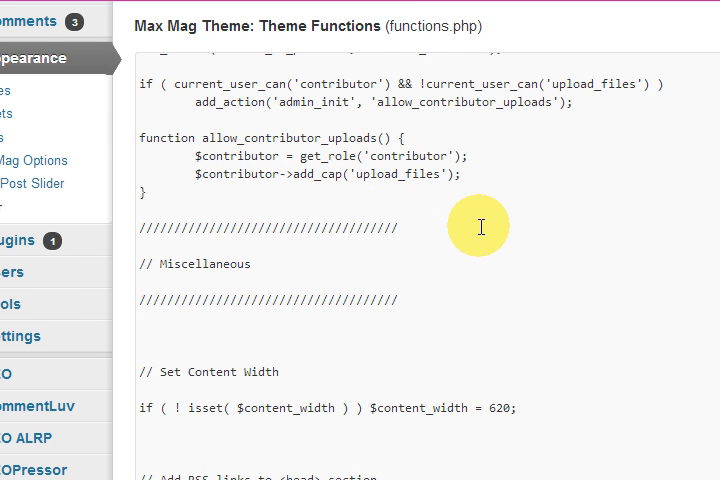
{"action": "scroll", "scroll_direction": "up", "scroll_amount": 3}
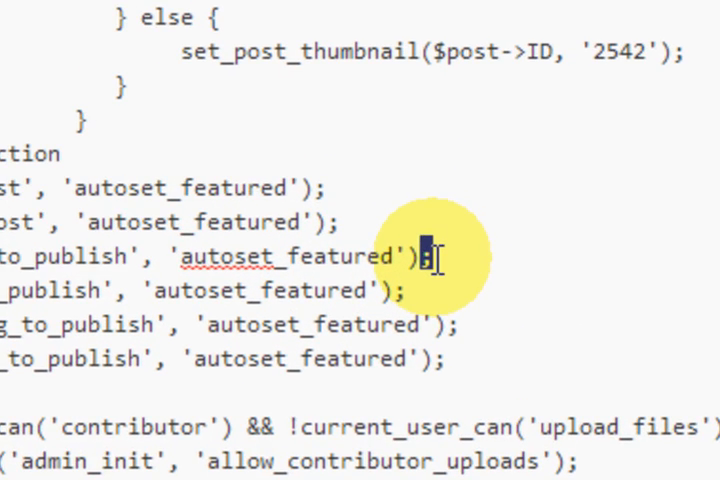
{"action": "mouse_move", "coordinate": [504, 268]}
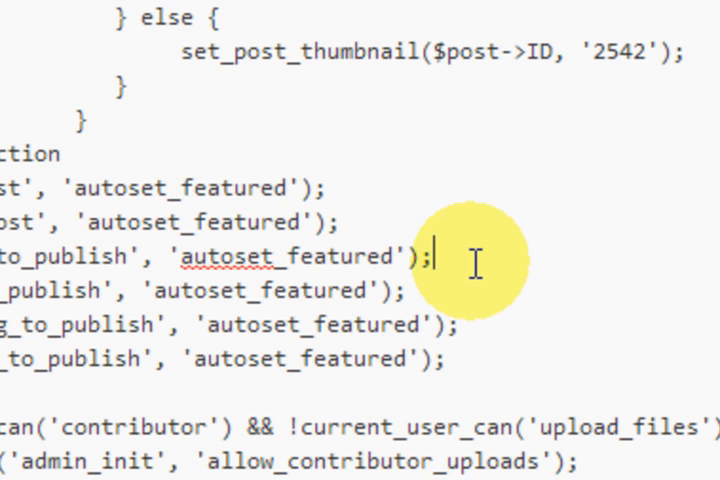
{"action": "mouse_move", "coordinate": [424, 264]}
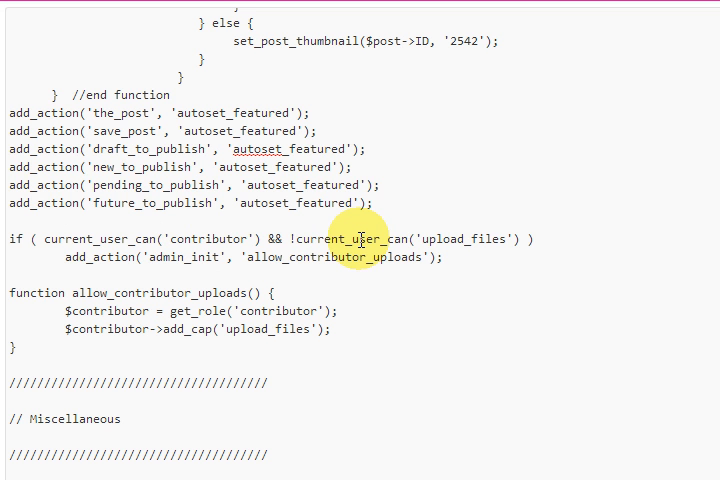
{"action": "mouse_move", "coordinate": [424, 132]}
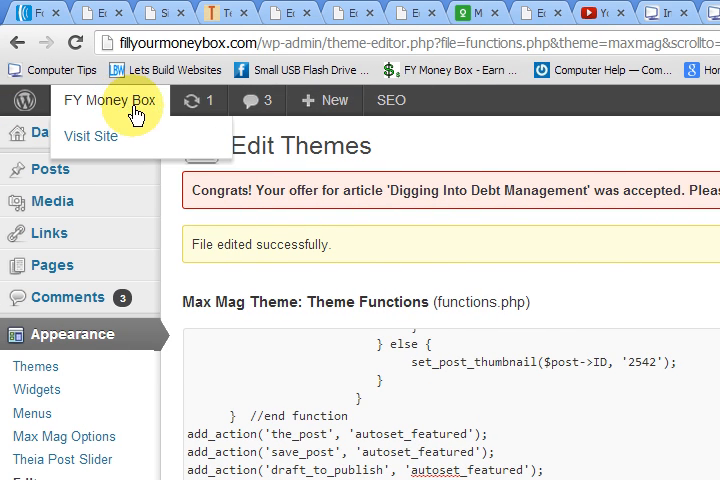
- Check the contributor's new-post editor shows Add Media, then move to the Thesis site's dashboard
{"action": "left_click", "coordinate": [536, 12]}
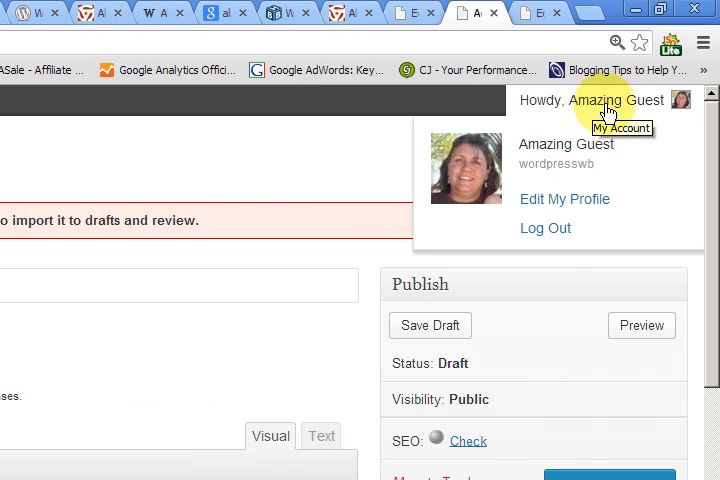
{"action": "mouse_move", "coordinate": [504, 176]}
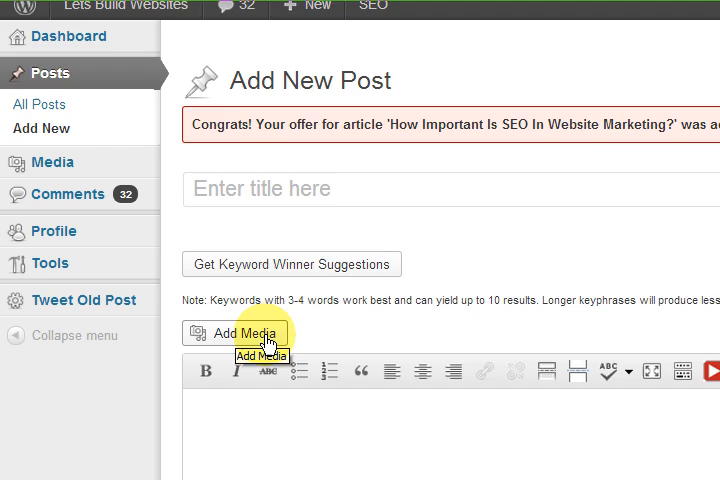
{"action": "scroll", "scroll_direction": "down", "scroll_amount": 3}
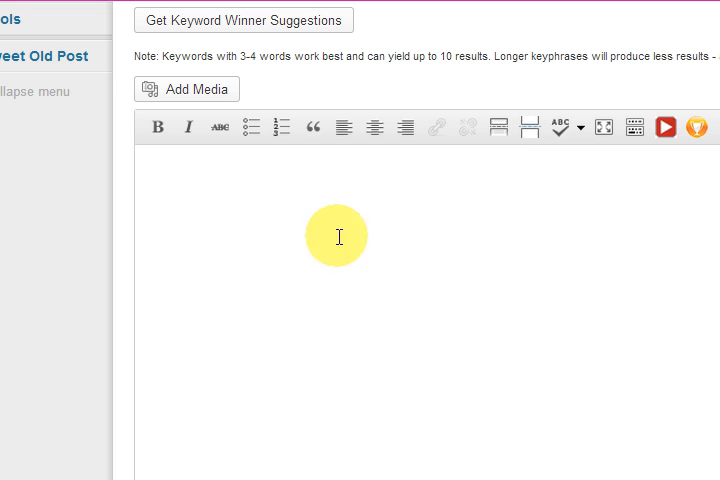
{"action": "mouse_move", "coordinate": [458, 128]}
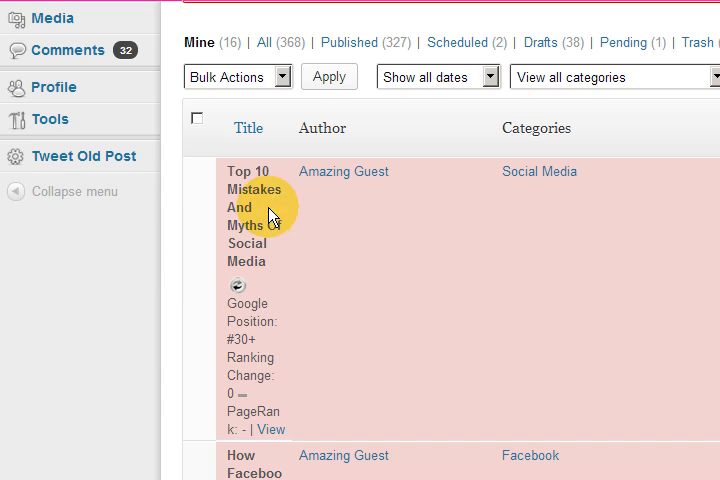
{"action": "scroll", "scroll_direction": "down", "scroll_amount": 3}
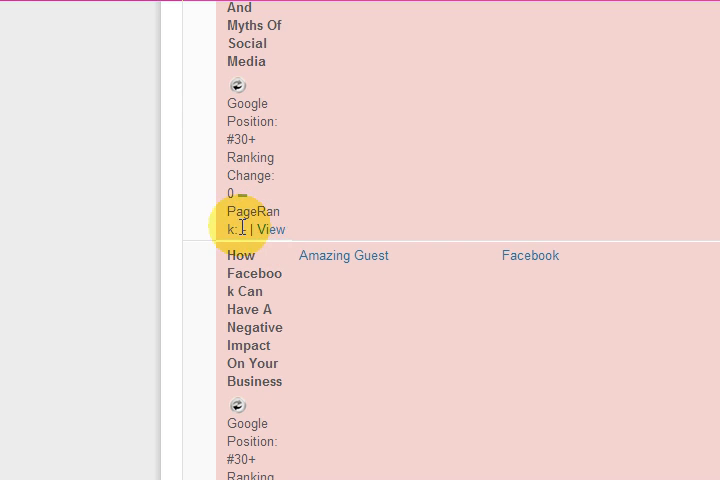
{"action": "scroll", "scroll_direction": "up", "scroll_amount": 3}
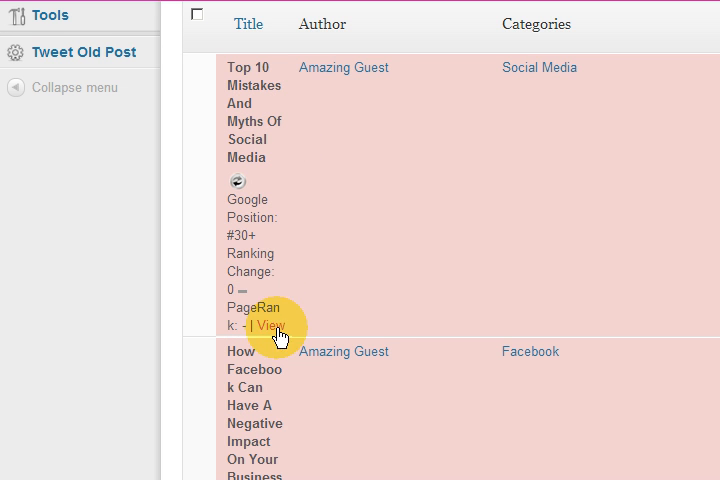
{"action": "mouse_move", "coordinate": [272, 326]}
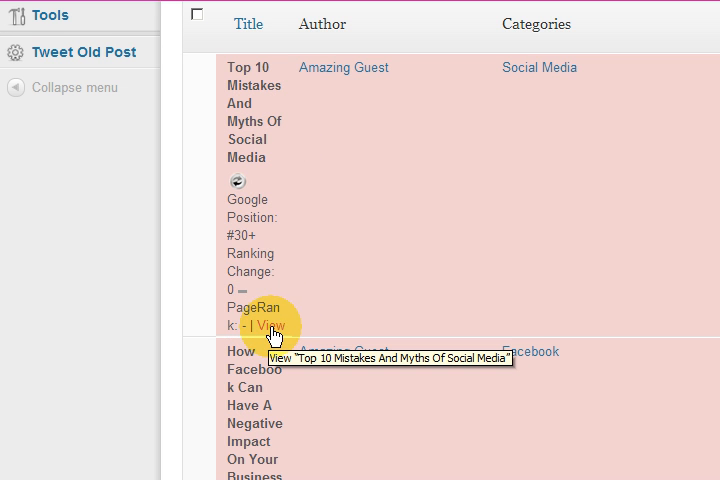
{"action": "scroll", "scroll_direction": "up", "scroll_amount": 3}
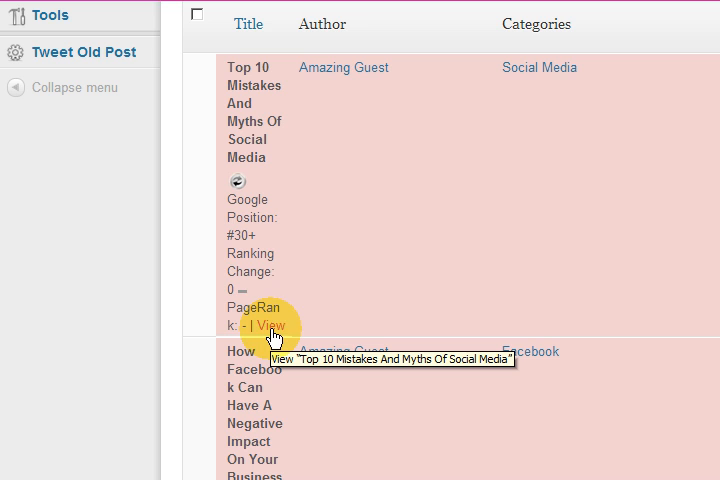
{"action": "mouse_move", "coordinate": [278, 332]}
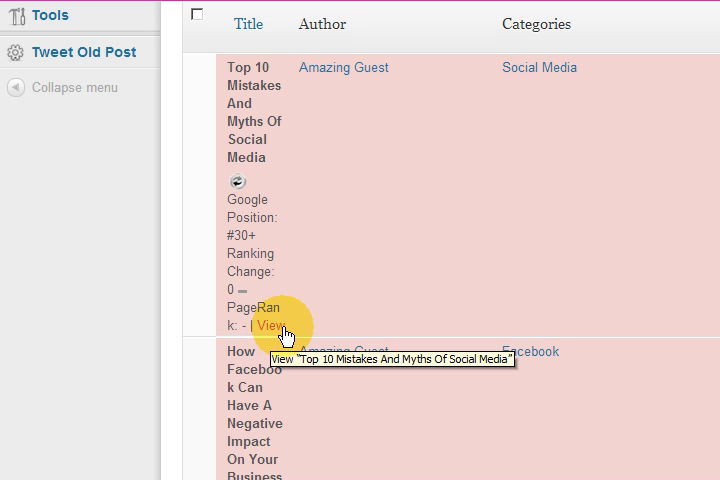
{"action": "mouse_move", "coordinate": [408, 308]}
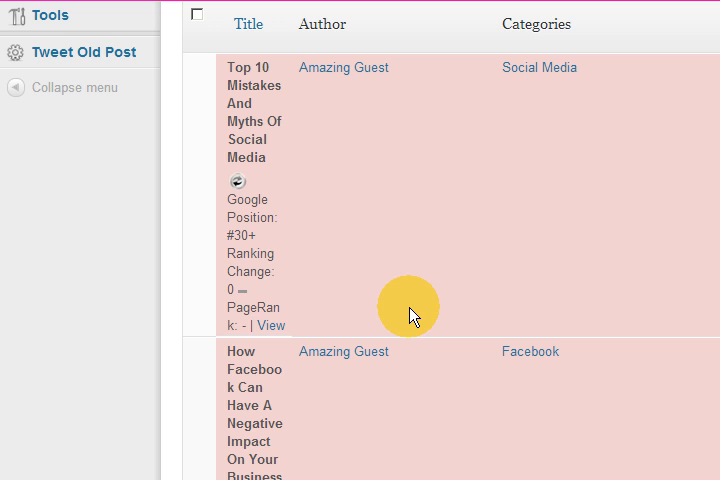
{"action": "mouse_move", "coordinate": [228, 216]}
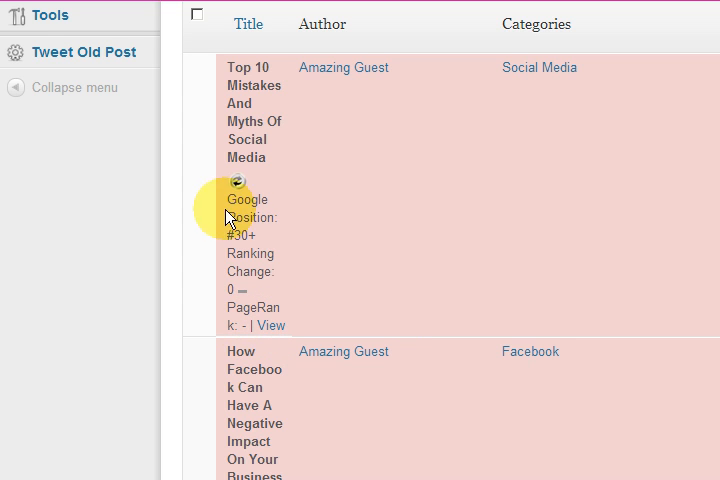
{"action": "mouse_move", "coordinate": [350, 240]}
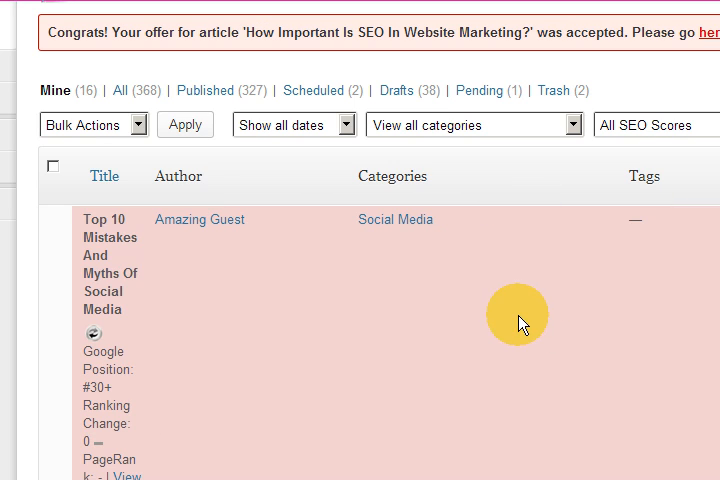
{"action": "mouse_move", "coordinate": [504, 324]}
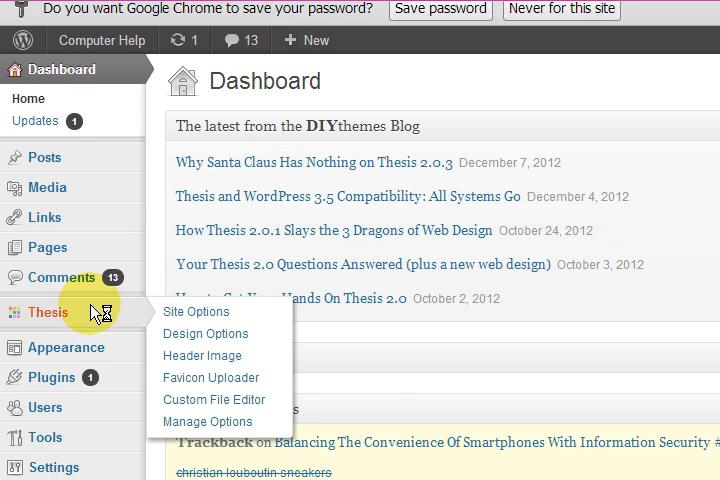
{"action": "mouse_move", "coordinate": [64, 312]}
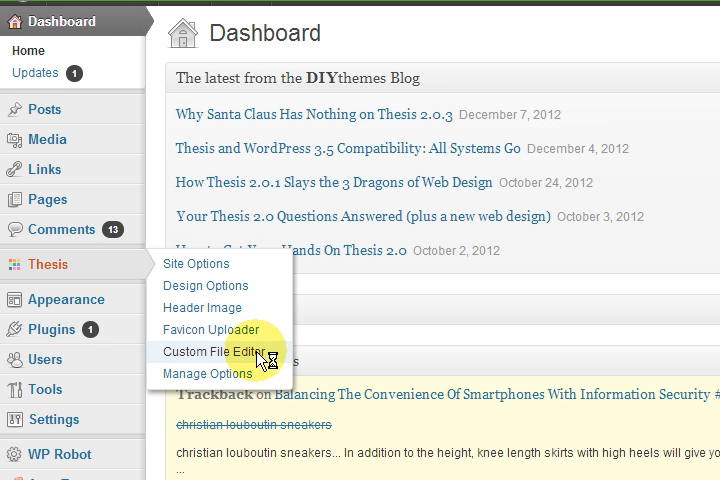
- Load custom_functions.php in the Thesis custom file editor
{"action": "left_click", "coordinate": [218, 352]}
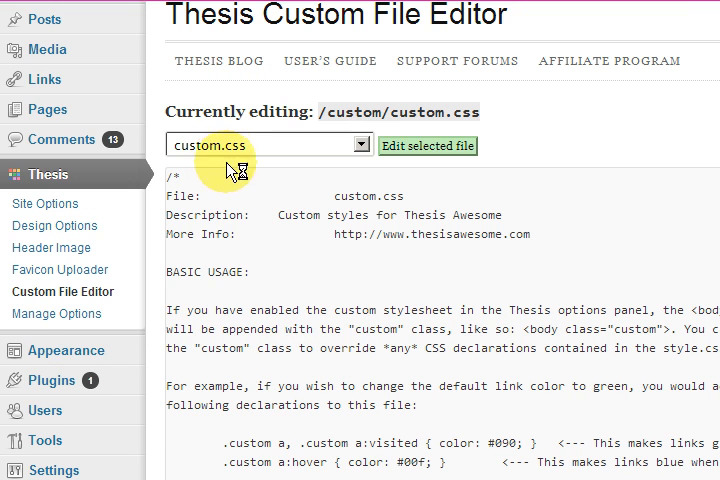
{"action": "left_click", "coordinate": [356, 144]}
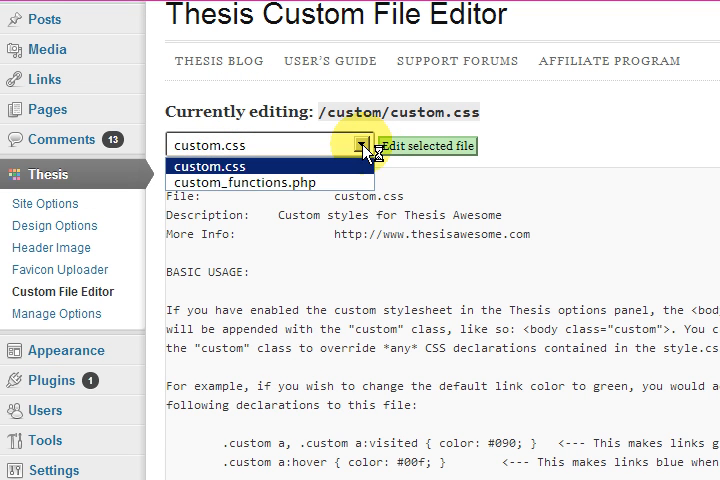
{"action": "mouse_move", "coordinate": [260, 184]}
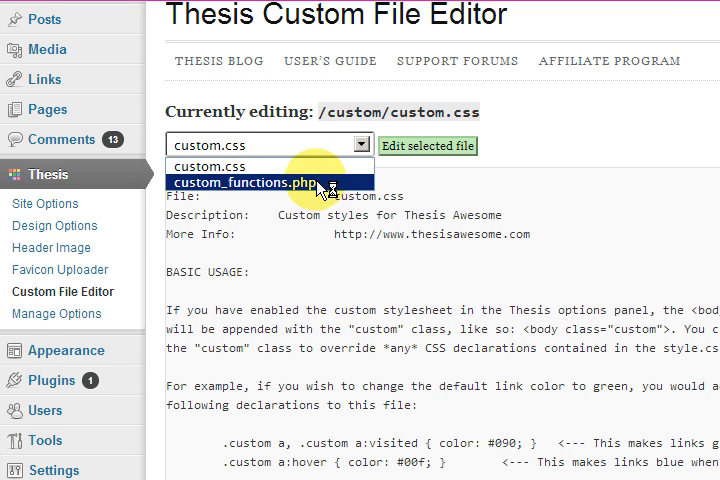
{"action": "left_click", "coordinate": [262, 184]}
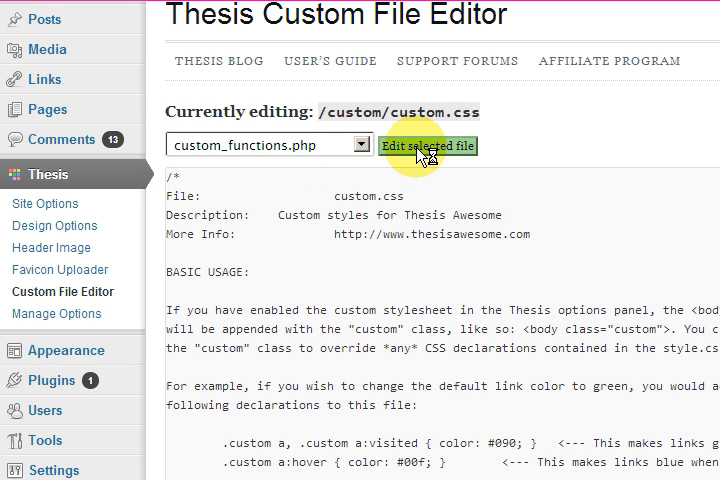
{"action": "left_click", "coordinate": [428, 146]}
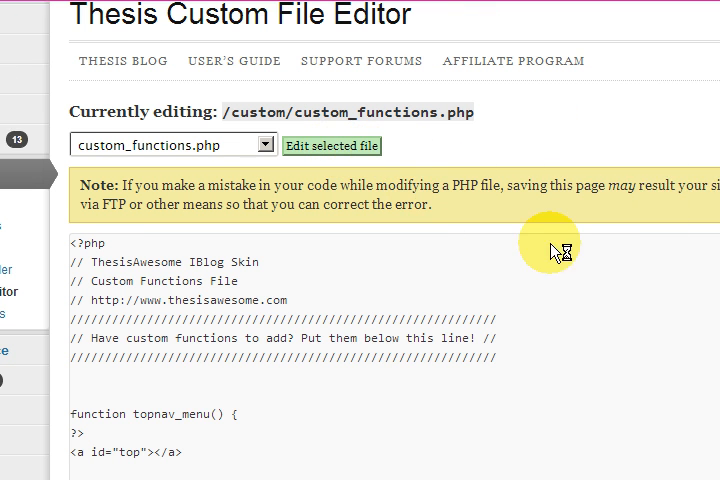
- Locate the contributor upload block in custom_functions.php, then reach the Howdy menu's Log Out
{"action": "scroll", "scroll_direction": "down", "scroll_amount": 3}
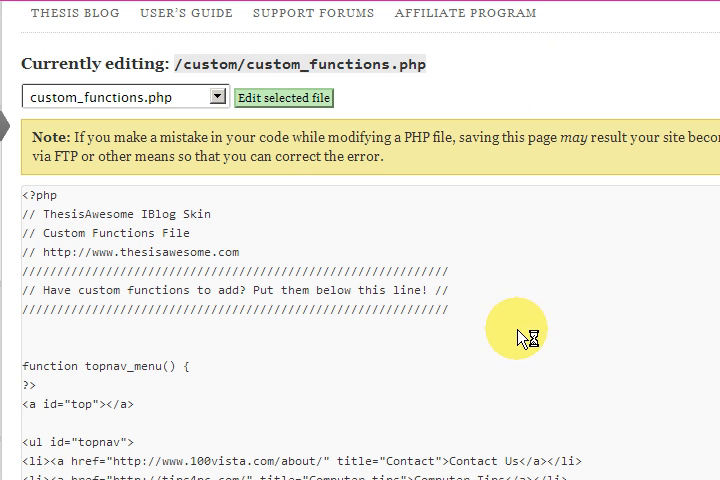
{"action": "scroll", "scroll_direction": "down", "scroll_amount": 3}
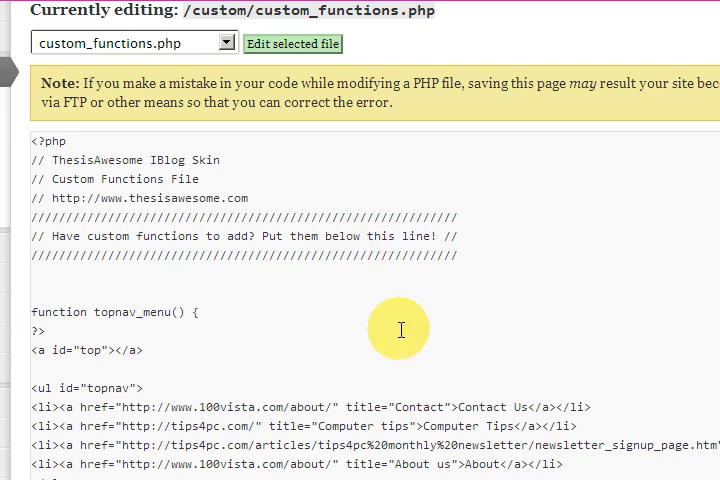
{"action": "scroll", "scroll_direction": "down", "scroll_amount": 3}
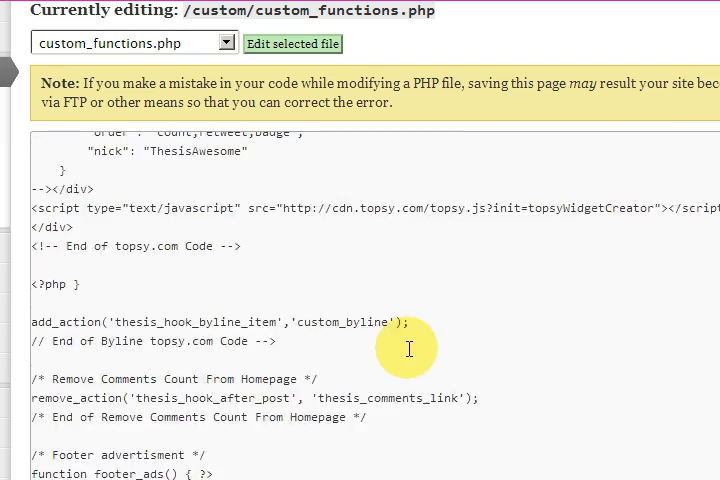
{"action": "scroll", "scroll_direction": "down", "scroll_amount": 3}
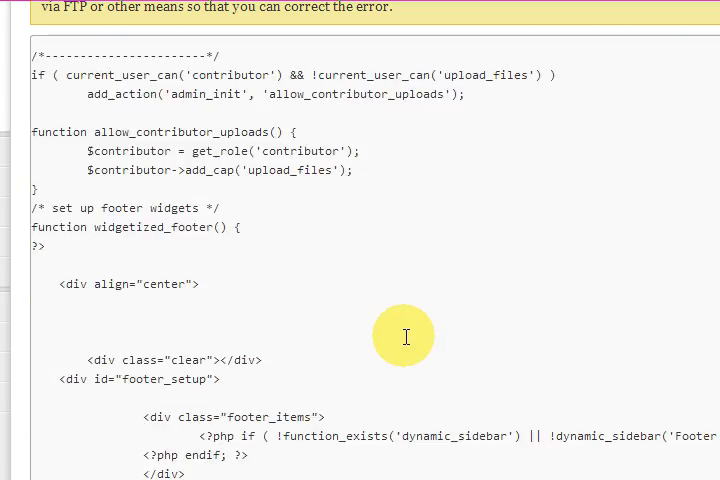
{"action": "scroll", "scroll_direction": "up", "scroll_amount": 3}
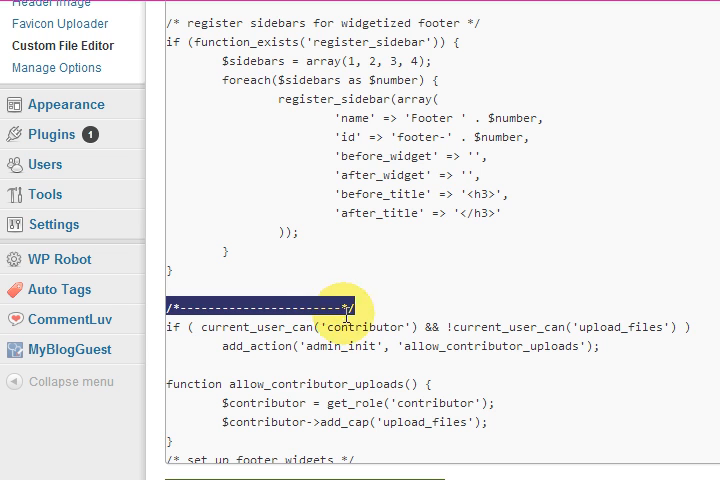
{"action": "left_click", "coordinate": [356, 304]}
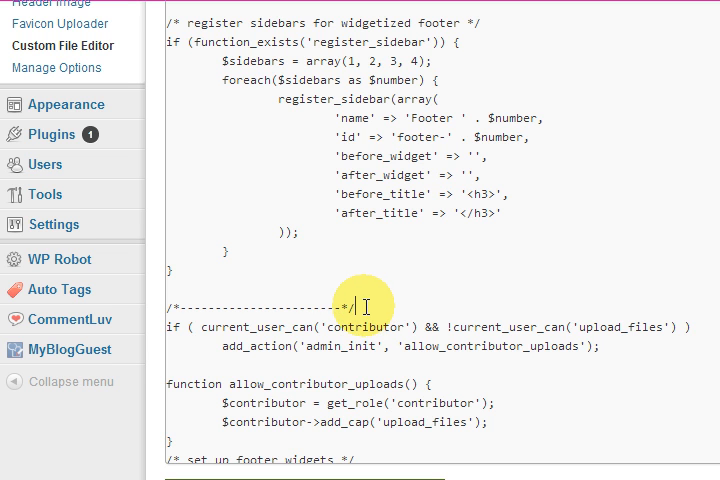
{"action": "mouse_move", "coordinate": [270, 132]}
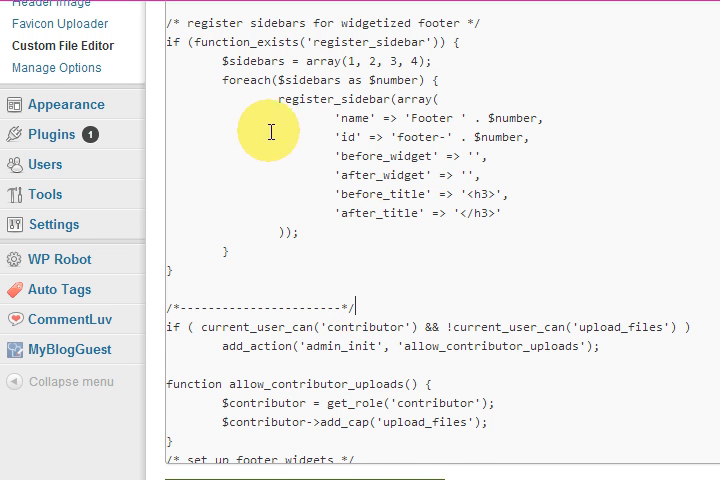
{"action": "scroll", "scroll_direction": "down", "scroll_amount": 3}
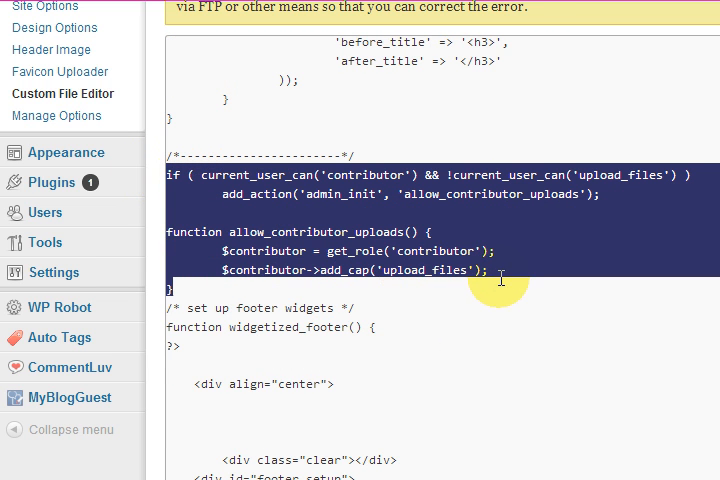
{"action": "mouse_move", "coordinate": [176, 292]}
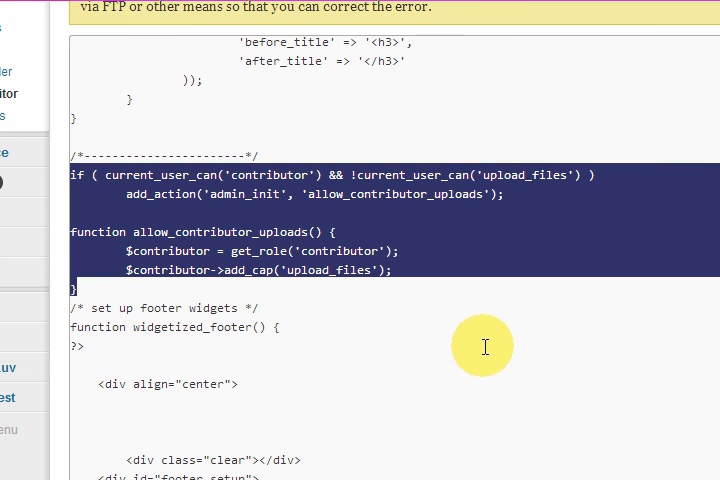
{"action": "scroll", "scroll_direction": "down", "scroll_amount": 3}
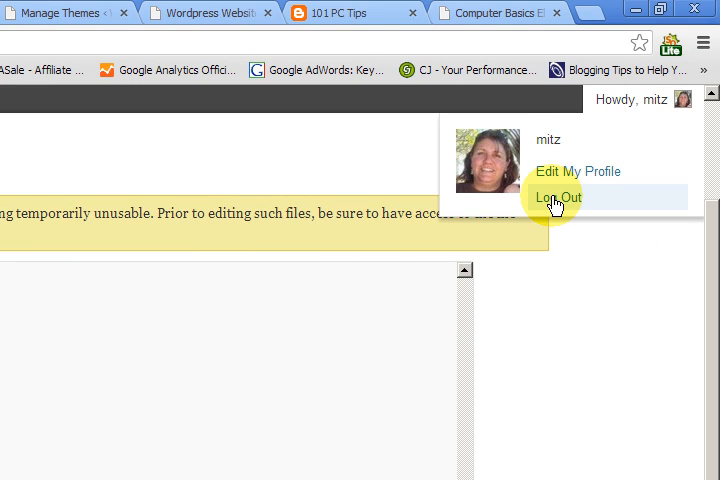
- Log out of admin and sign back in with the contributor username and password
{"action": "left_click", "coordinate": [556, 196]}
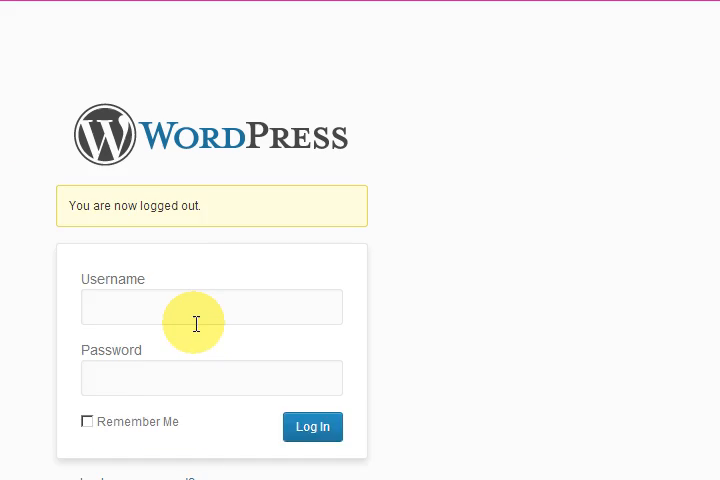
{"action": "right_click", "coordinate": [196, 306]}
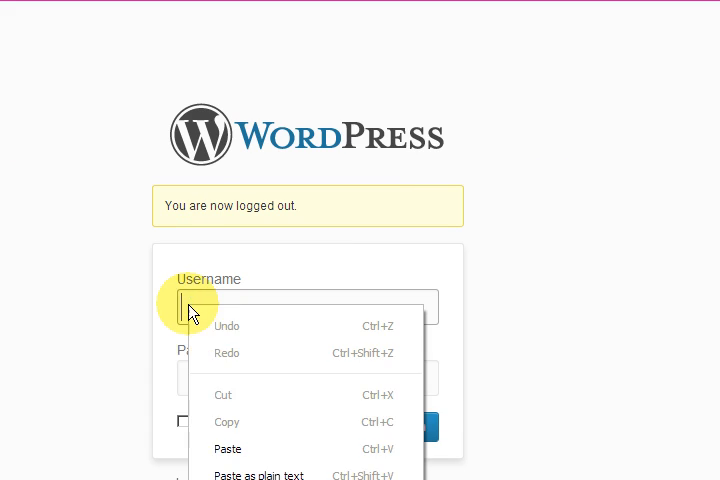
{"action": "left_click", "coordinate": [228, 448]}
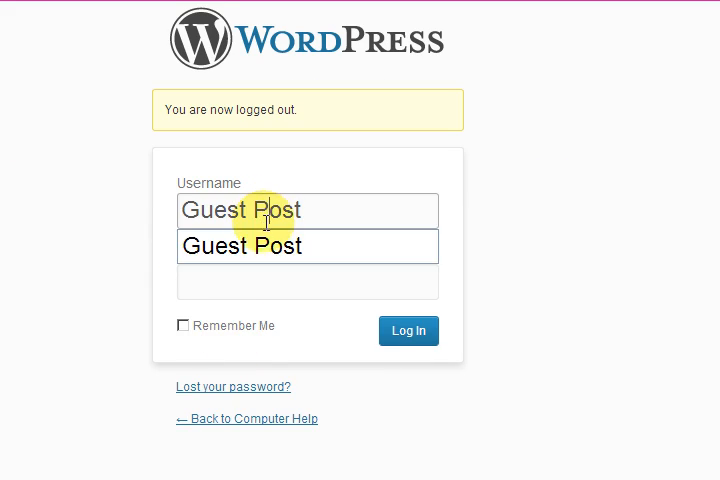
{"action": "left_click", "coordinate": [308, 280]}
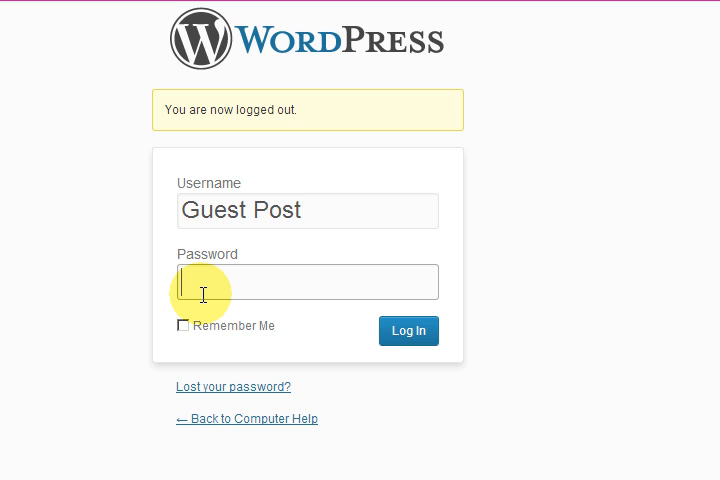
{"action": "type", "text": "••"}
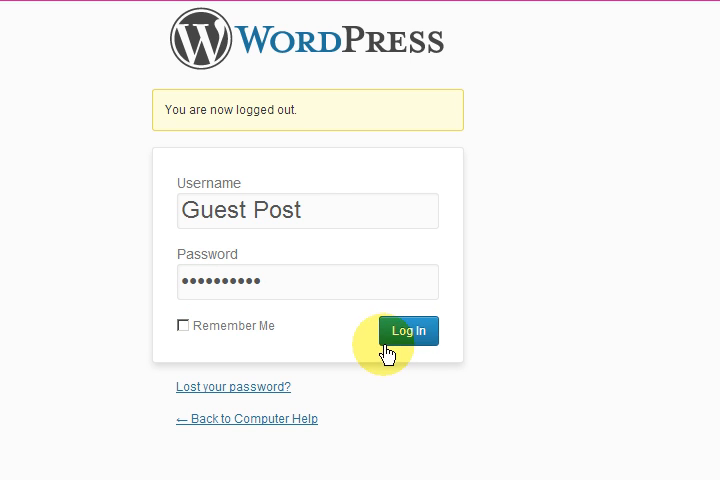
{"action": "left_click", "coordinate": [408, 330]}
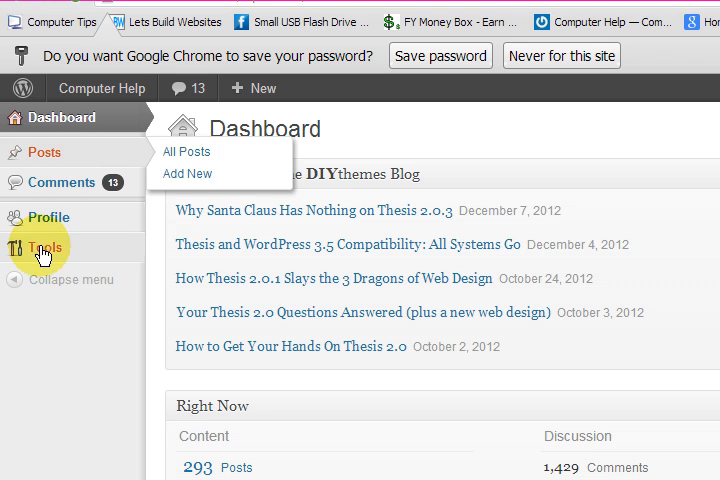
{"action": "mouse_move", "coordinate": [42, 152]}
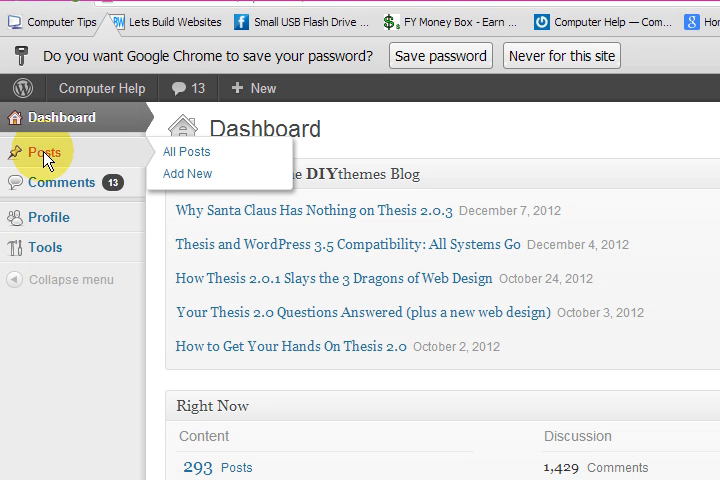
- Show the contributor's list of posts
{"action": "left_click", "coordinate": [184, 152]}
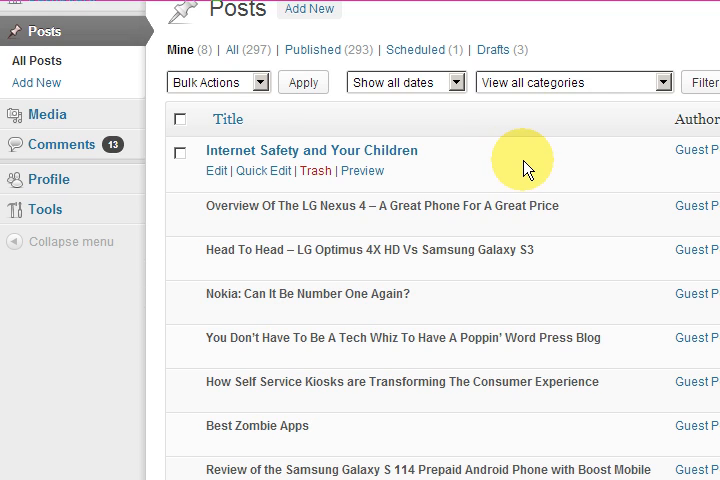
{"action": "mouse_move", "coordinate": [252, 196]}
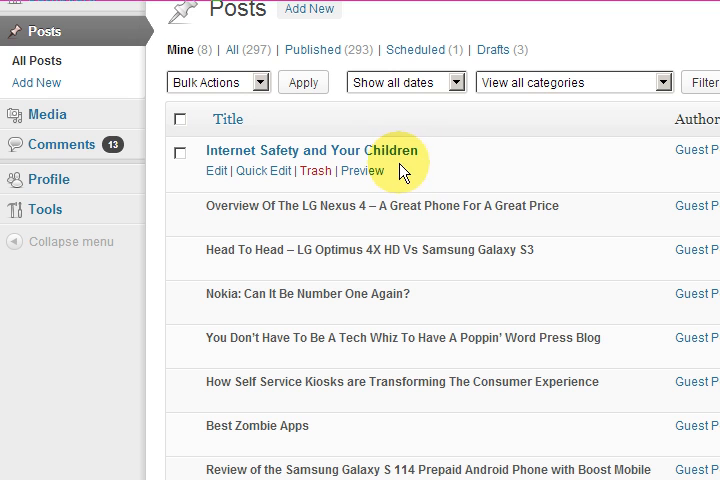
{"action": "mouse_move", "coordinate": [248, 214]}
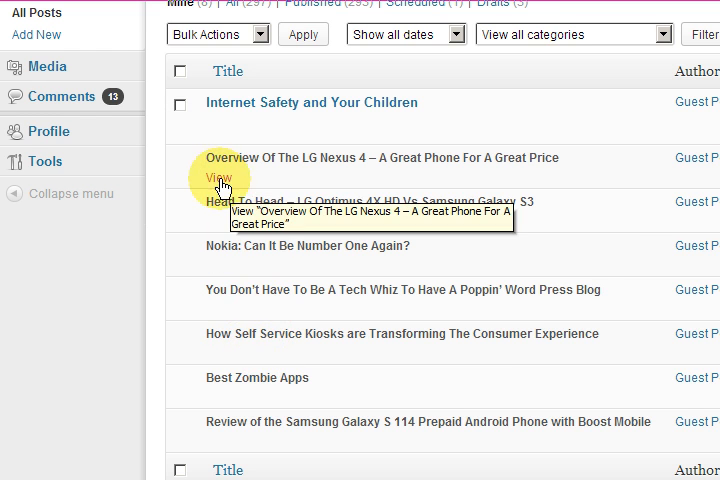
{"action": "mouse_move", "coordinate": [284, 184]}
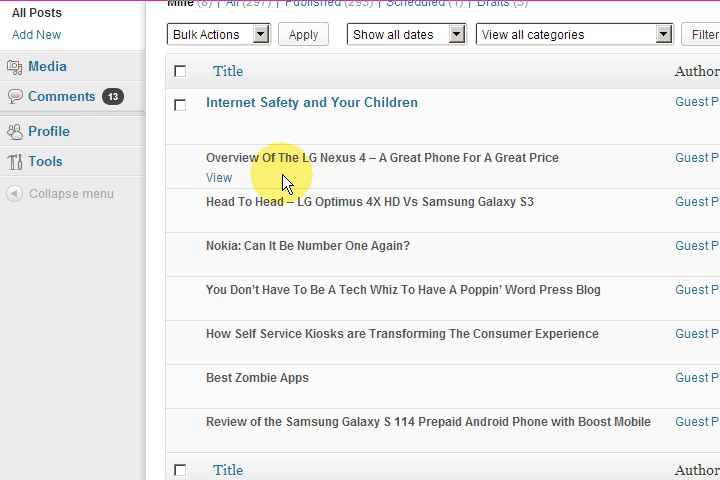
{"action": "scroll", "scroll_direction": "up", "scroll_amount": 3}
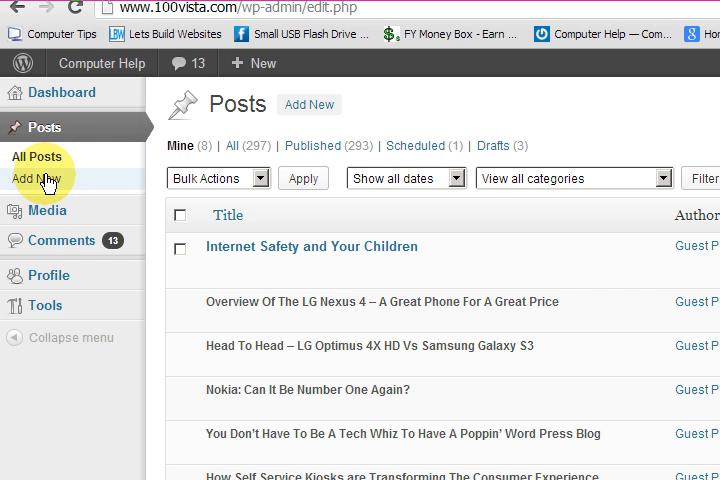
- Start a new post and confirm the Add Media button appears above the editor
{"action": "left_click", "coordinate": [36, 180]}
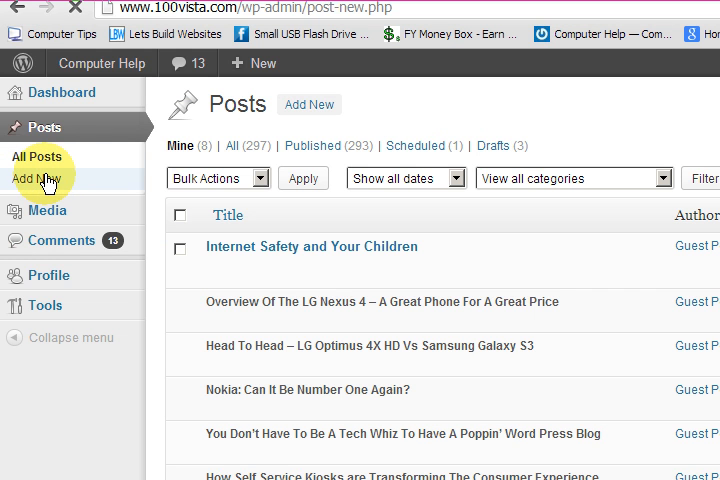
{"action": "left_click", "coordinate": [36, 178]}
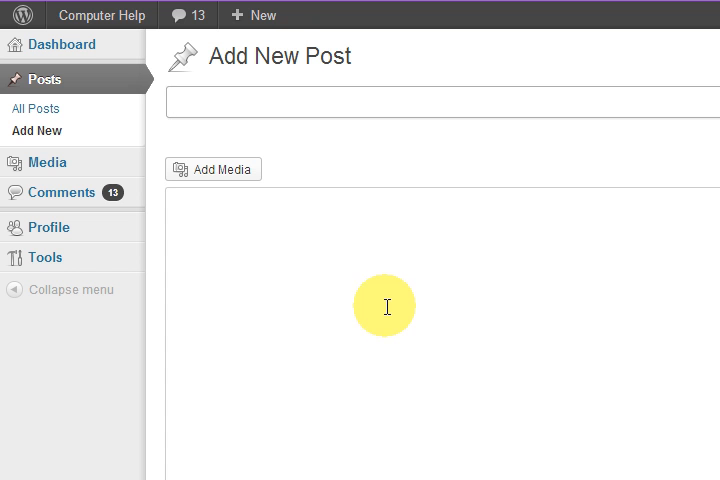
{"action": "mouse_move", "coordinate": [232, 170]}
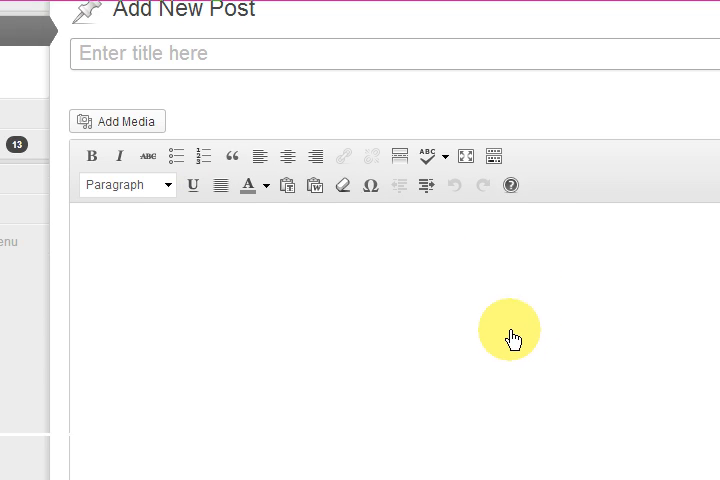
{"action": "mouse_move", "coordinate": [512, 348]}
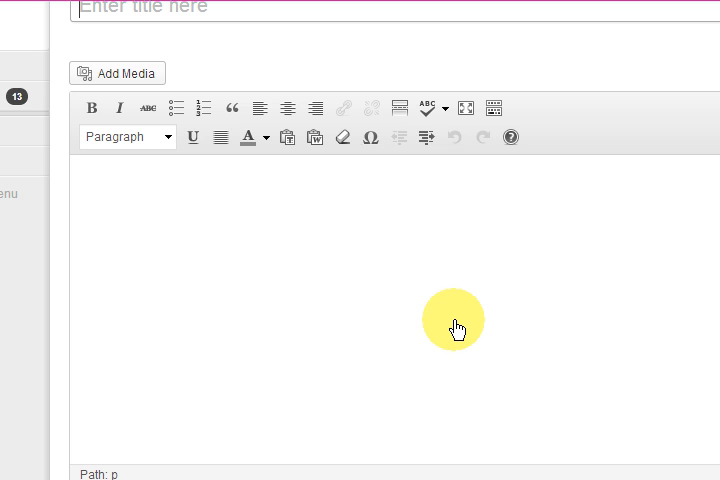
{"action": "mouse_move", "coordinate": [402, 266]}
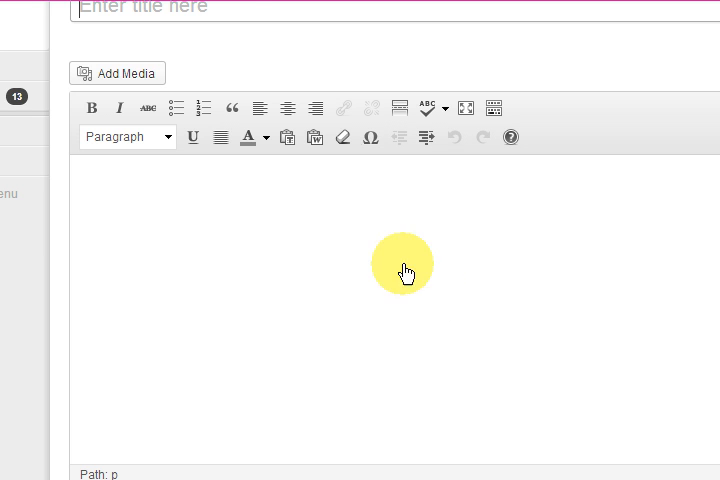